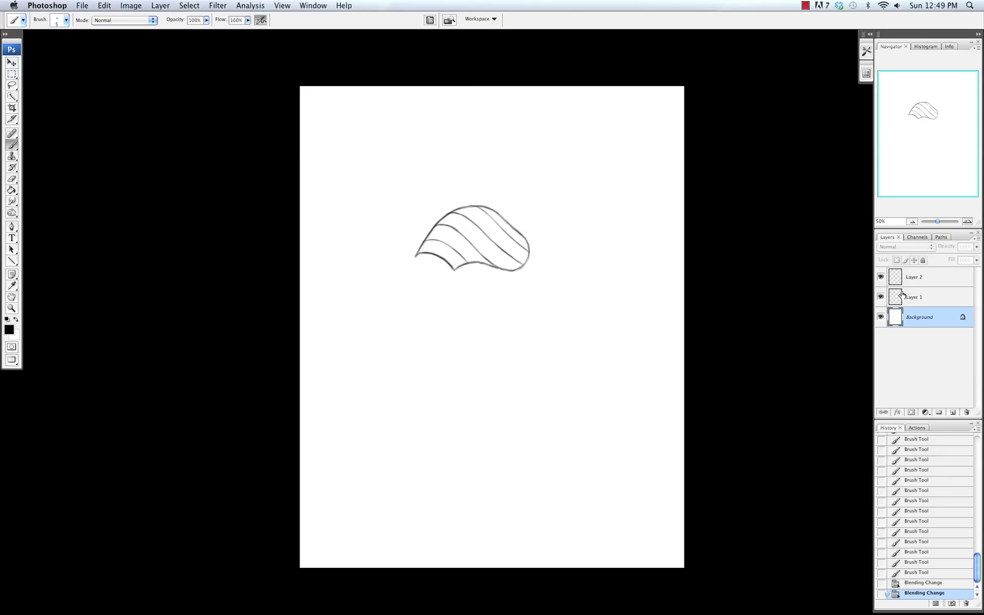
Add an empty Layer 3 directly above the Background, below the line-art layers.
left_click(951, 412)
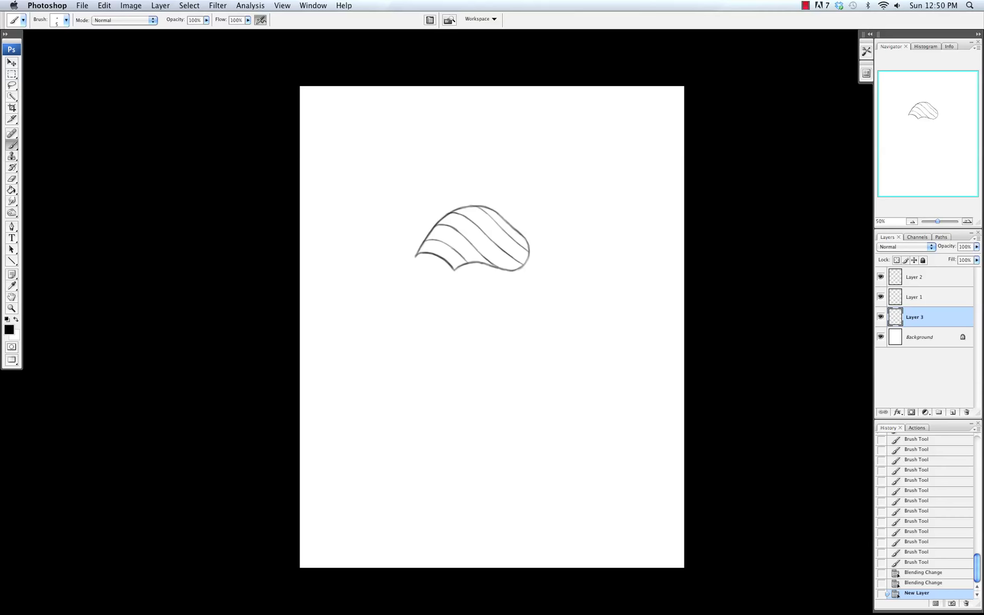
Choose a warm grey and brush-fill the whole pauldron shape on Layer 3.
left_click(8, 325)
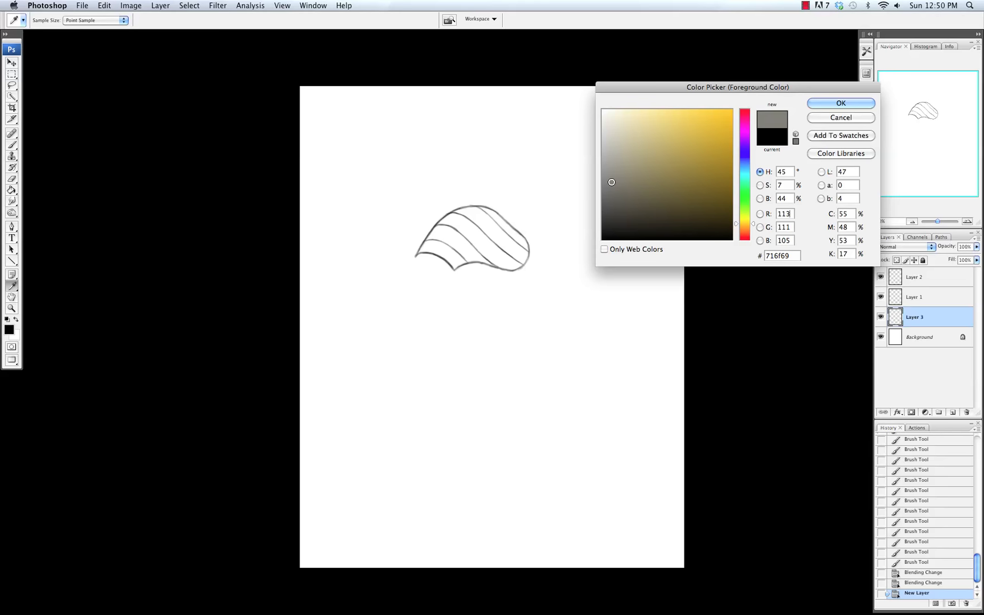
left_click(840, 103)
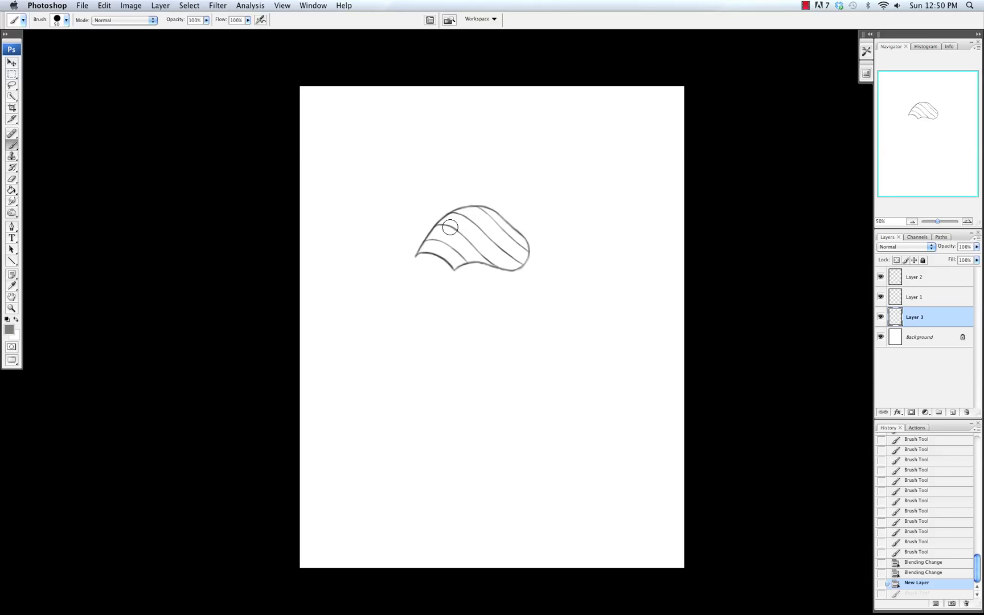
left_click_drag(450, 227, 430, 252)
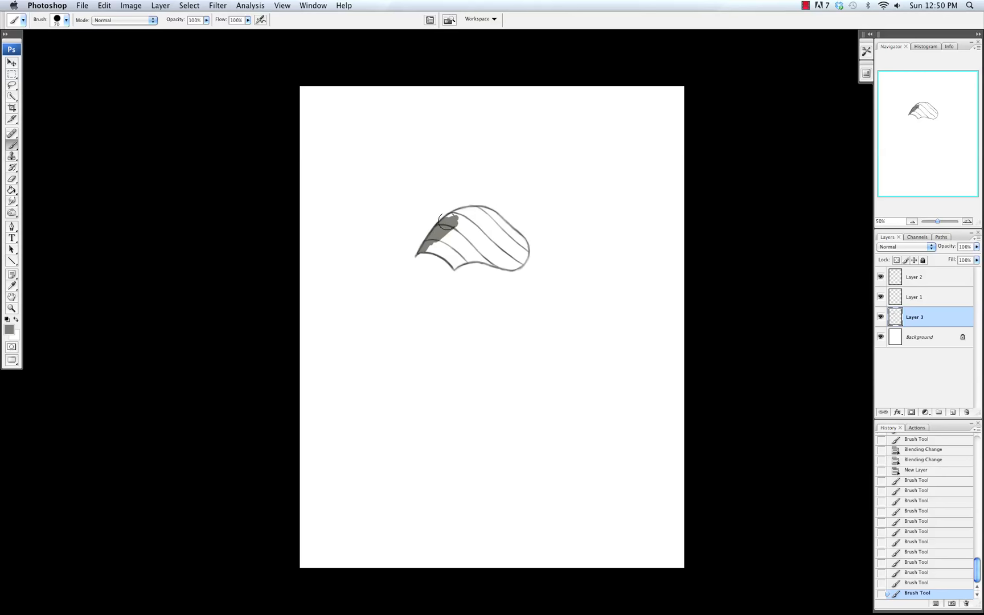
left_click_drag(439, 226, 461, 257)
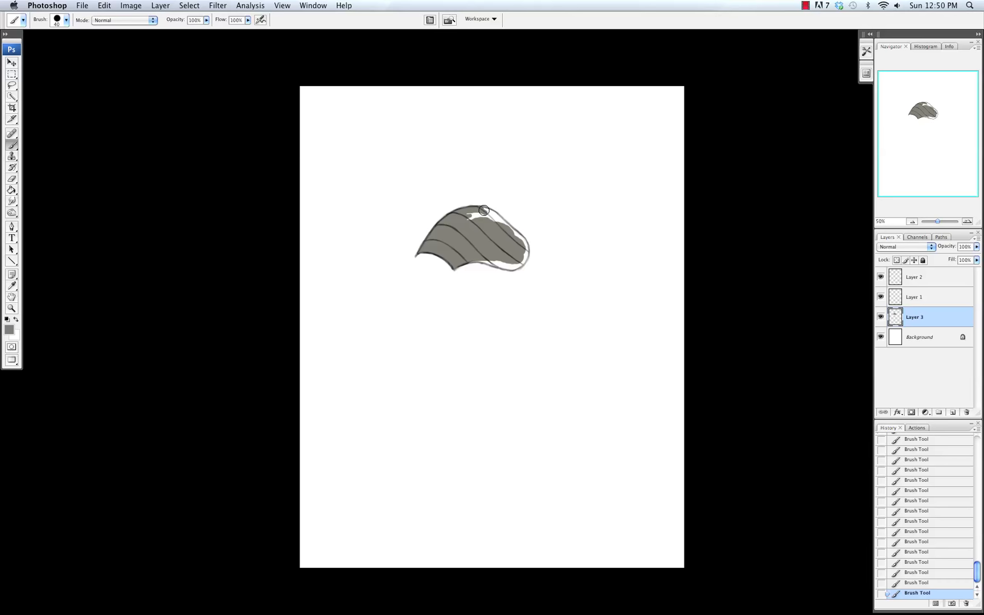
left_click_drag(483, 209, 488, 260)
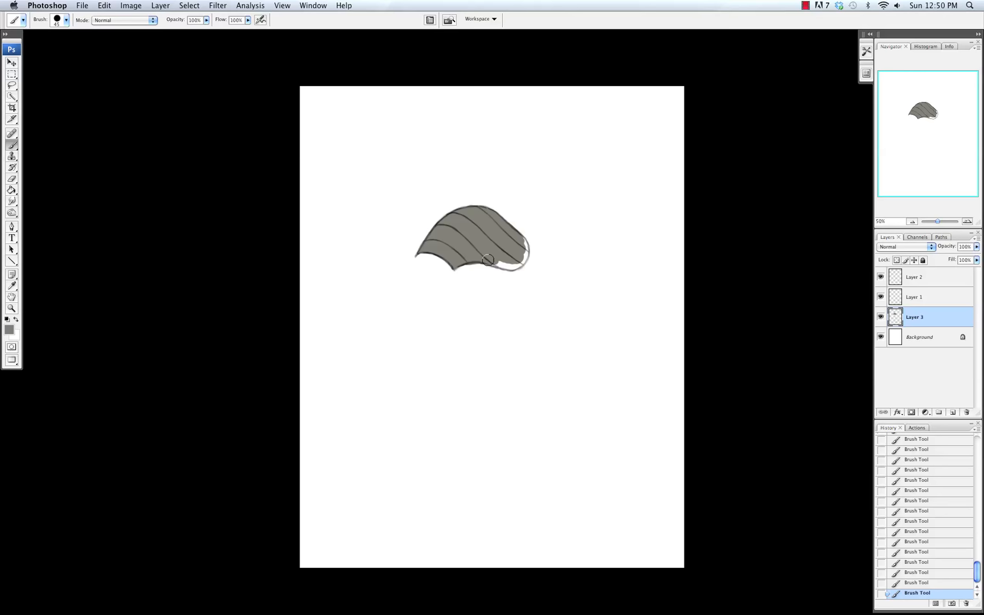
left_click_drag(486, 262, 522, 263)
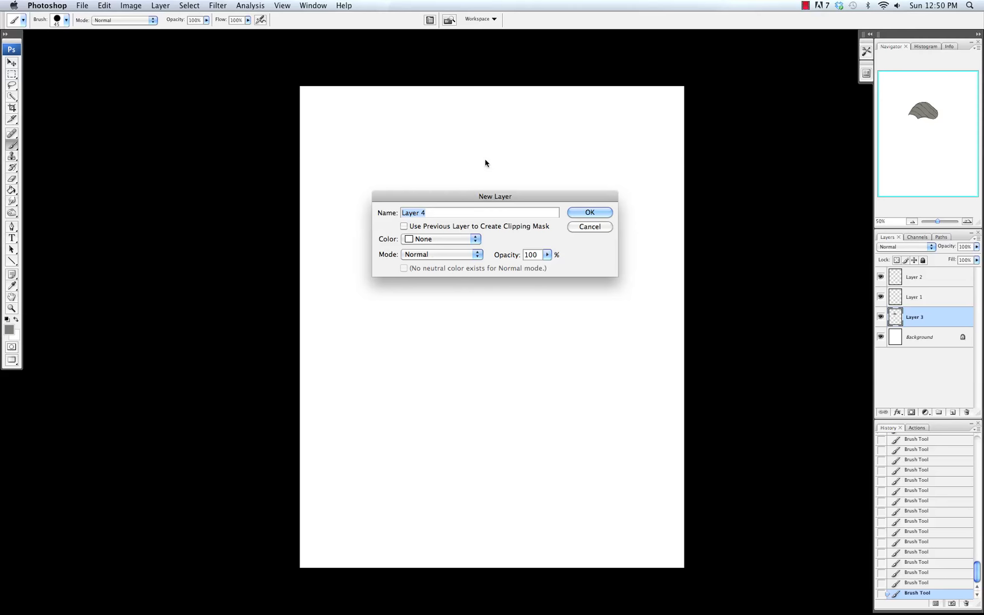
Add clipped Layer 4 and paint darker grey shading along the pauldron's bands.
left_click(588, 212)
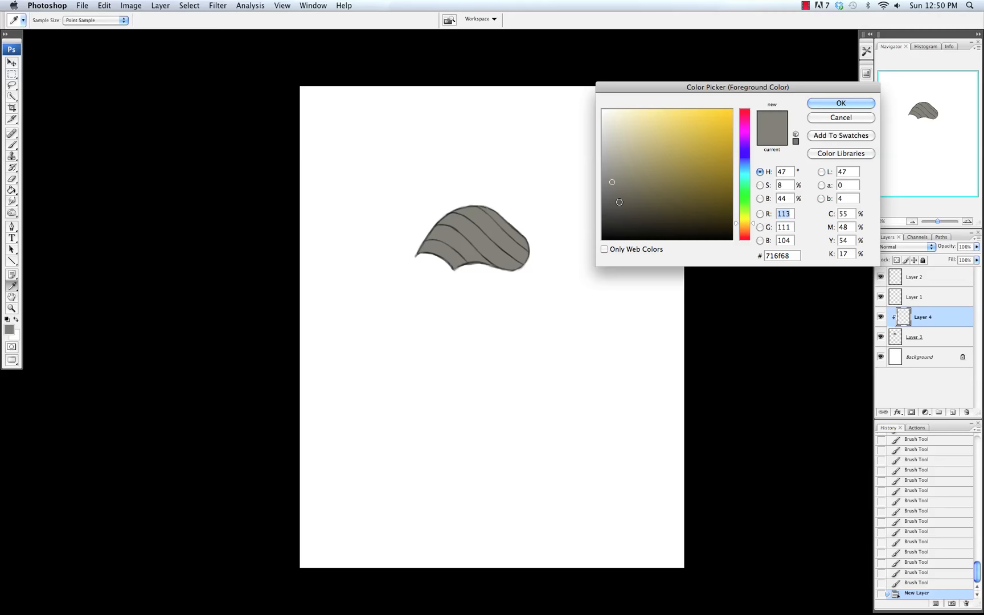
left_click(840, 103)
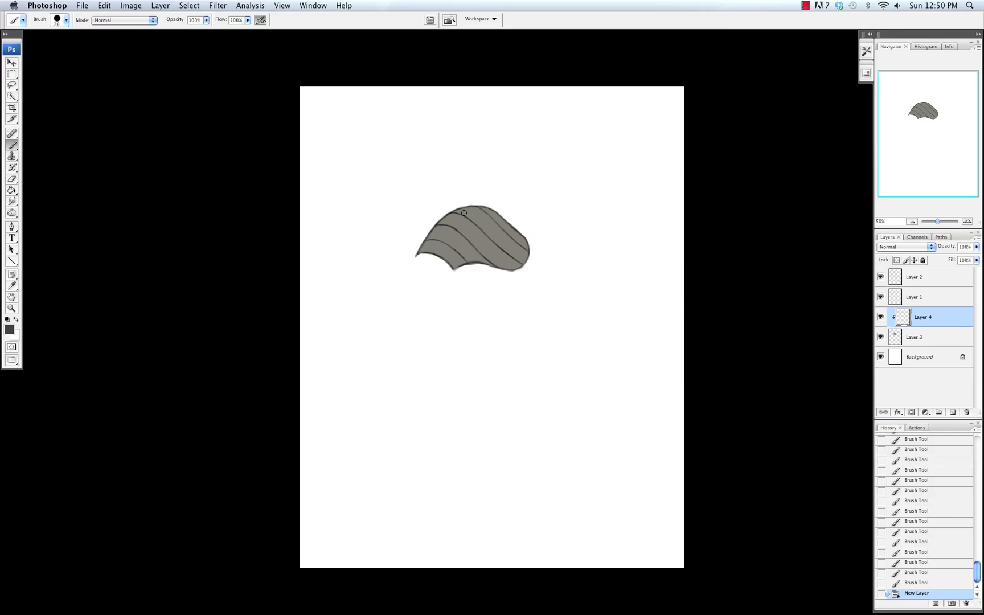
left_click_drag(463, 214, 458, 221)
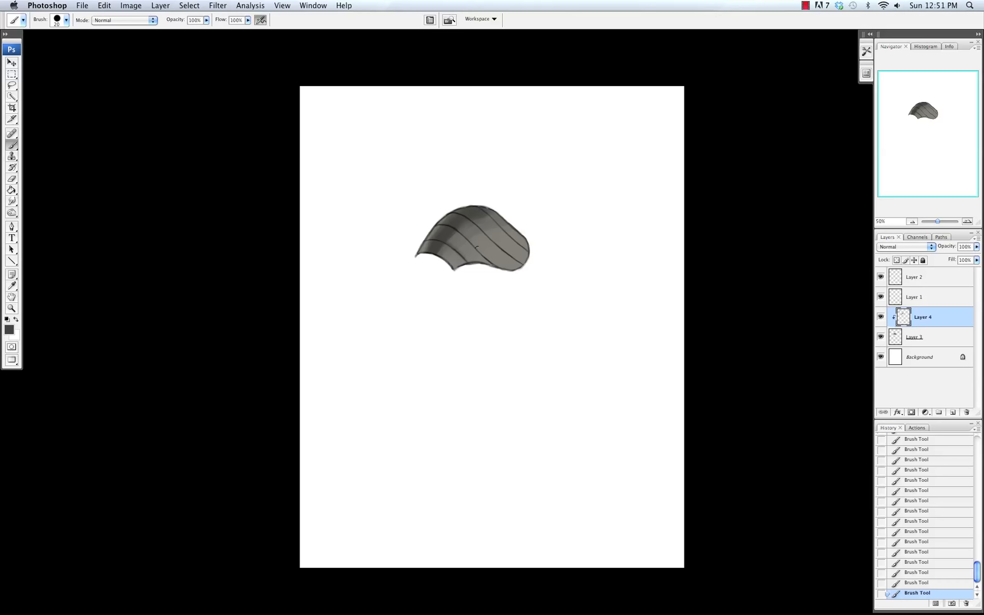
Brush light highlight streaks along the pauldron's curved bands on Layer 4.
left_click_drag(477, 251, 447, 227)
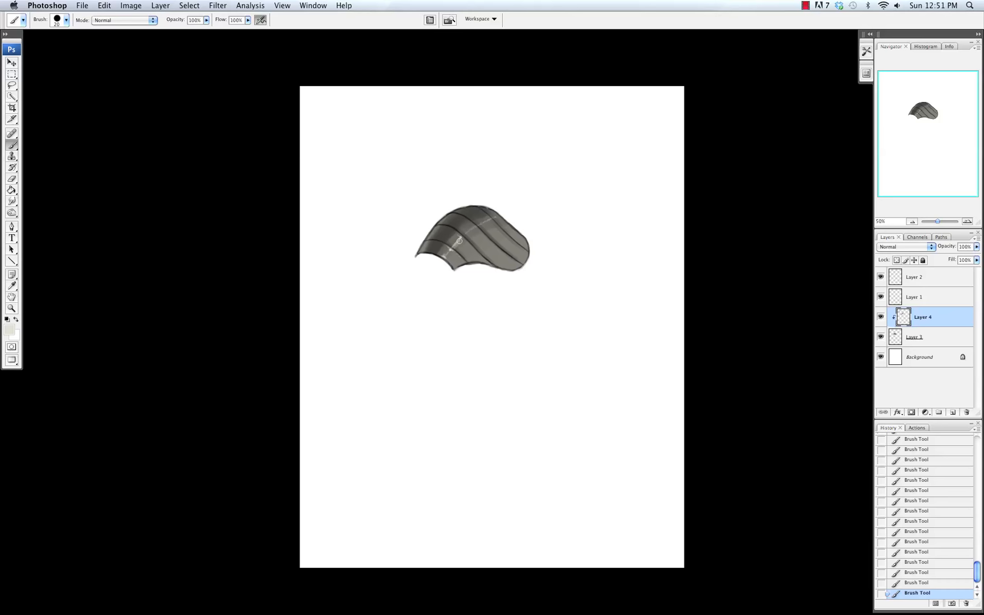
left_click_drag(471, 238, 495, 216)
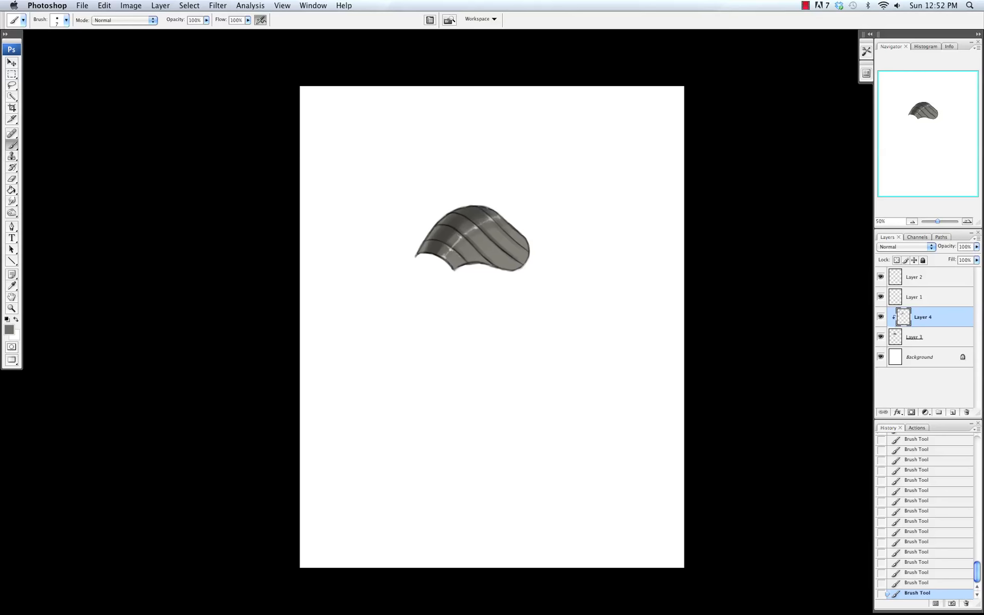
Pick a cool bluish grey and paint highlights along the left tip and a plate ridge.
left_click(8, 329)
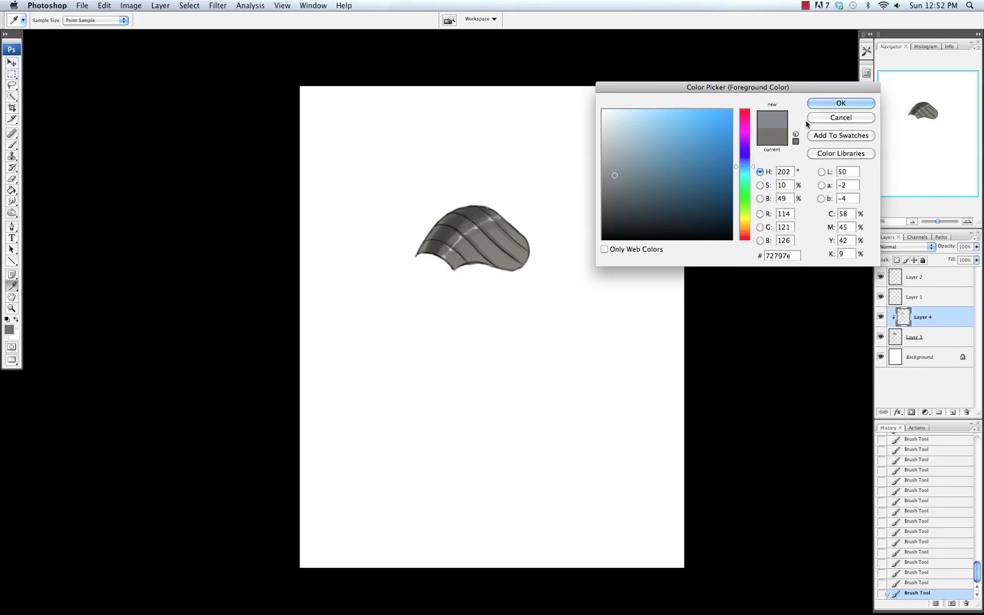
left_click(840, 103)
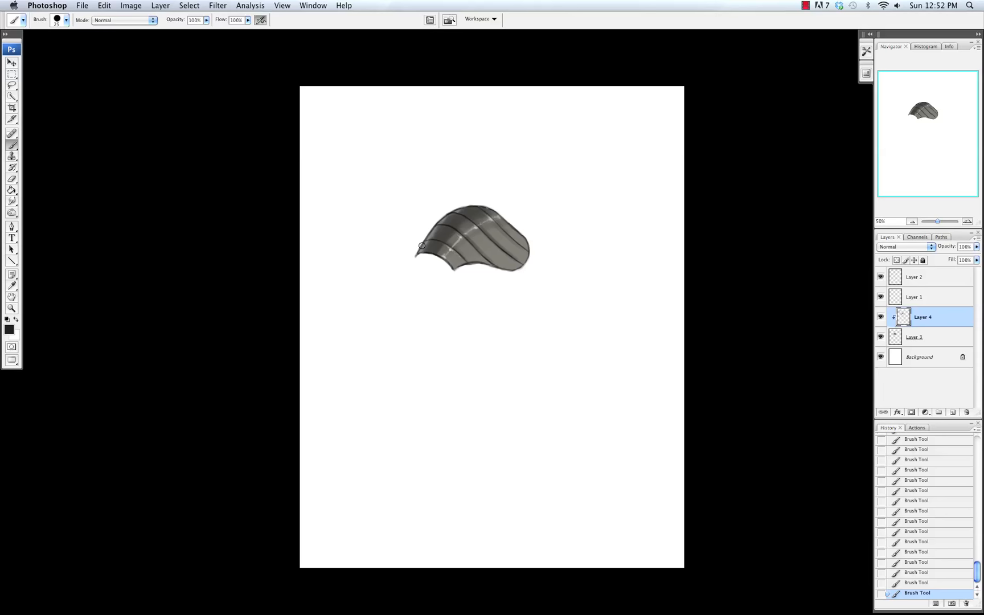
left_click_drag(421, 245, 472, 218)
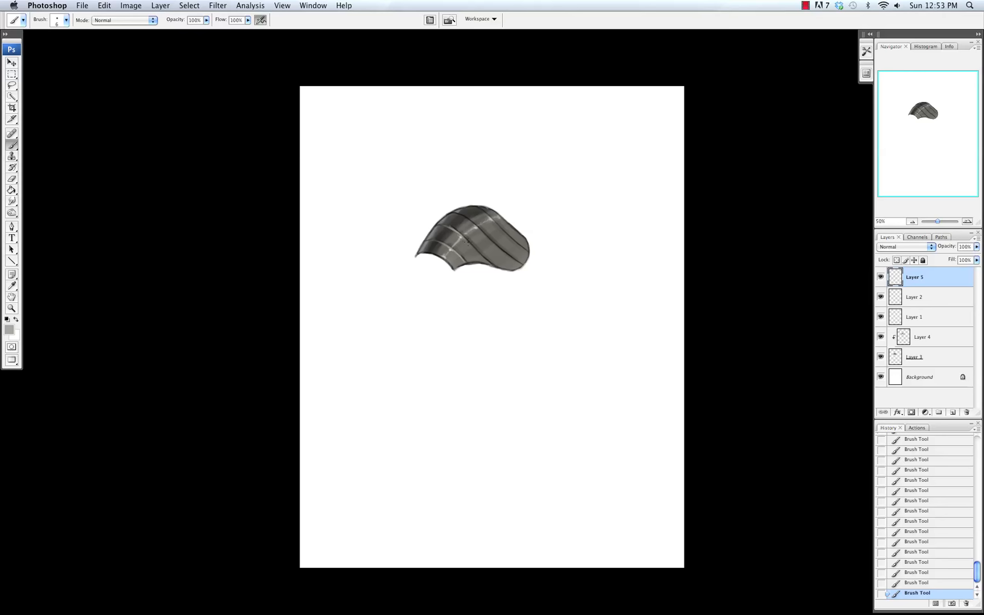
left_click_drag(467, 245, 502, 270)
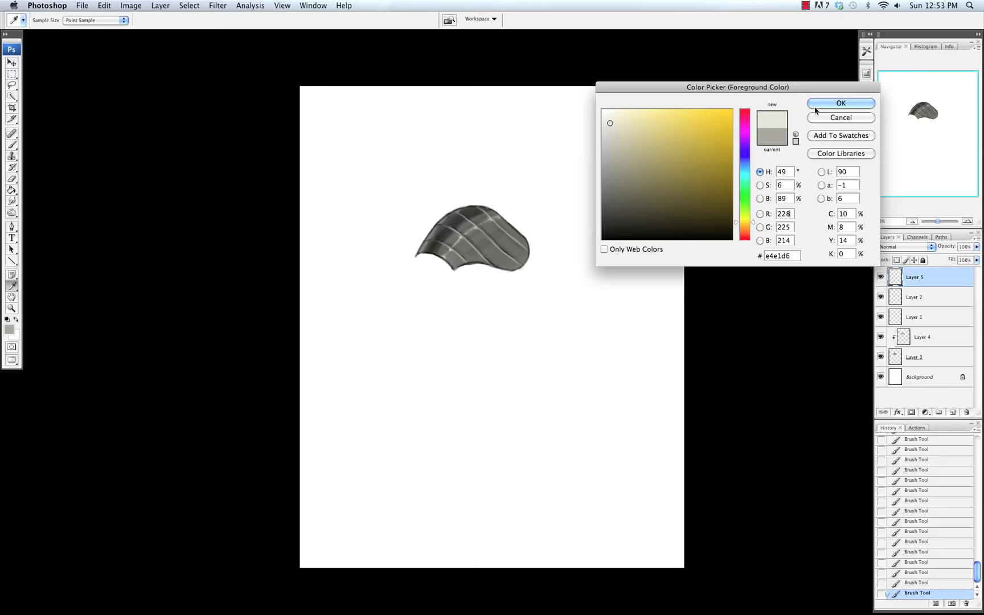
Confirm a pale grey and paint a bright, crisp highlight along the ridges.
left_click(841, 103)
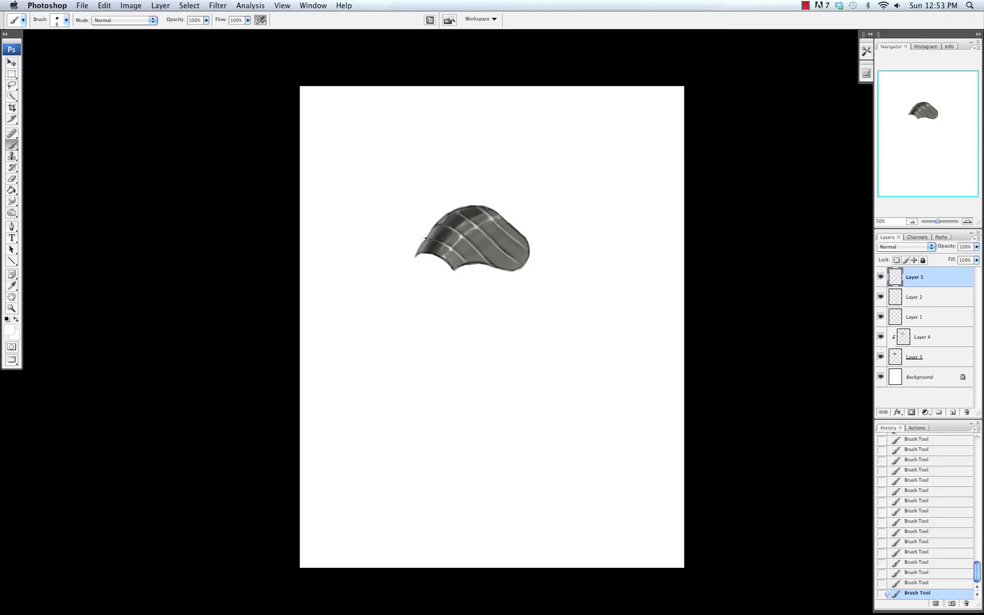
left_click_drag(427, 237, 467, 209)
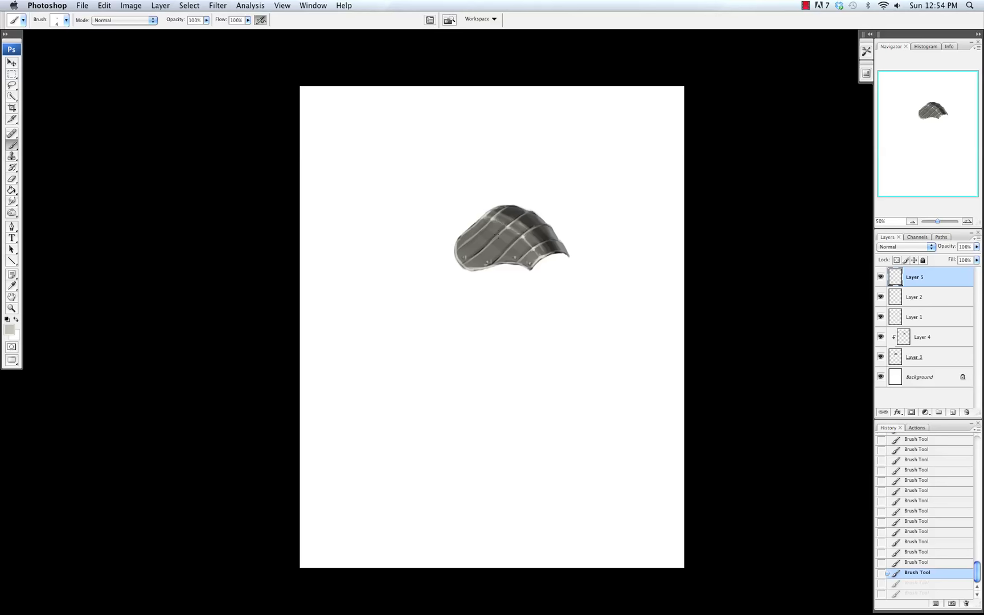
Dab two rivets onto the bands and paint a small nick on the plate.
left_click(496, 237)
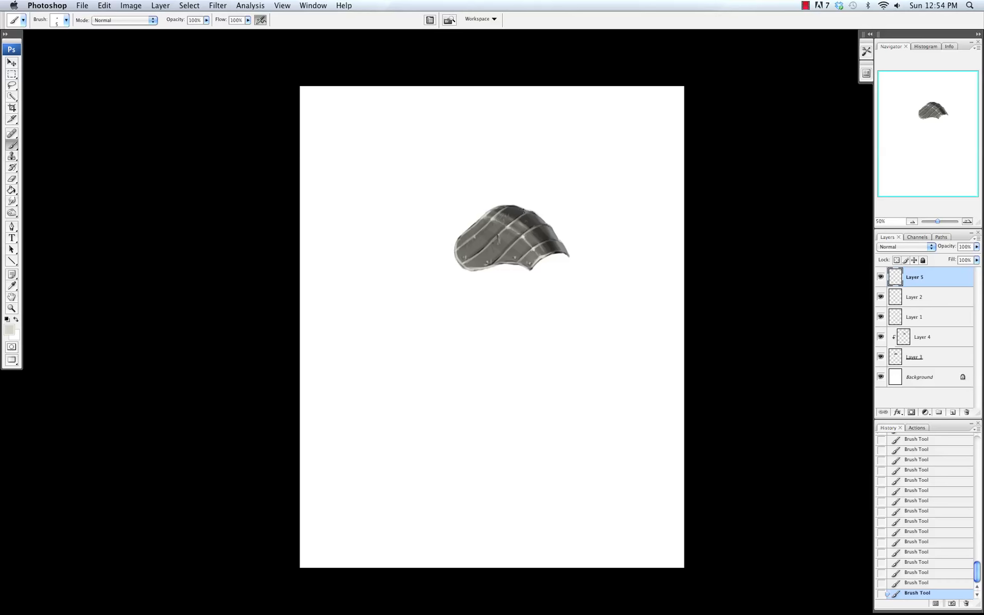
left_click(514, 226)
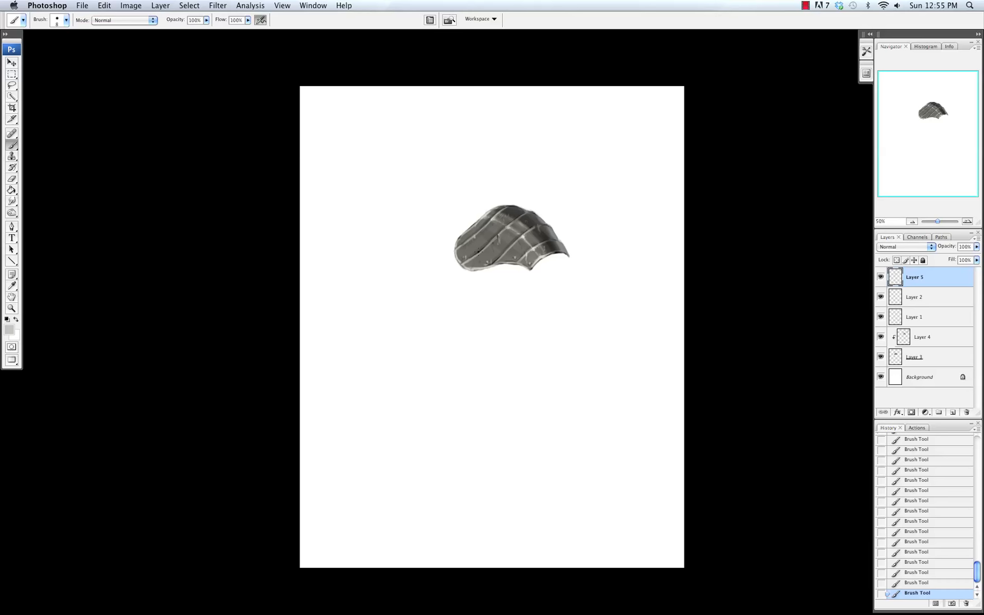
left_click(492, 264)
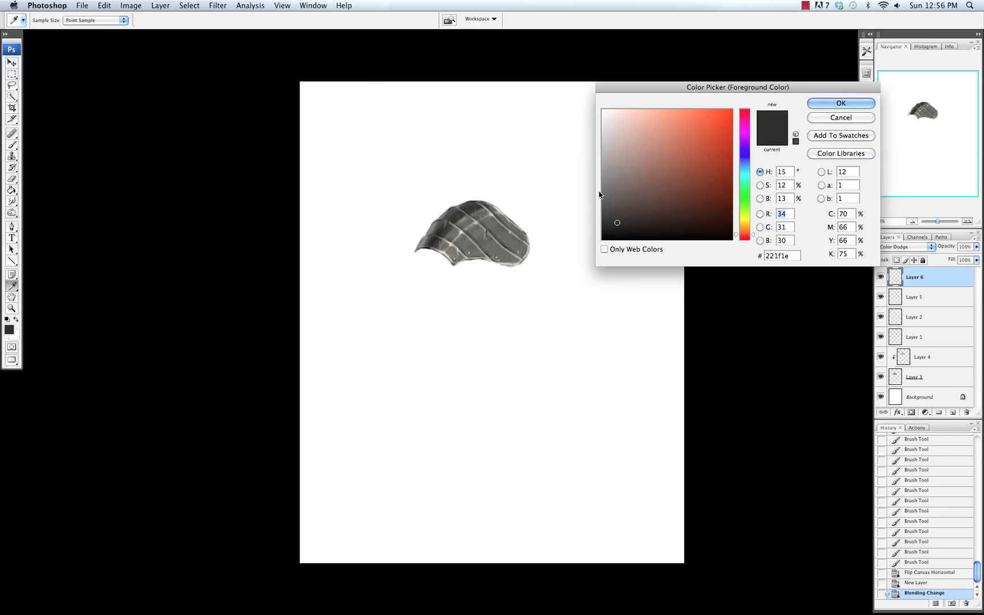
Confirm a dark grey as the painting colour for the Color Dodge shine layer.
left_click(840, 103)
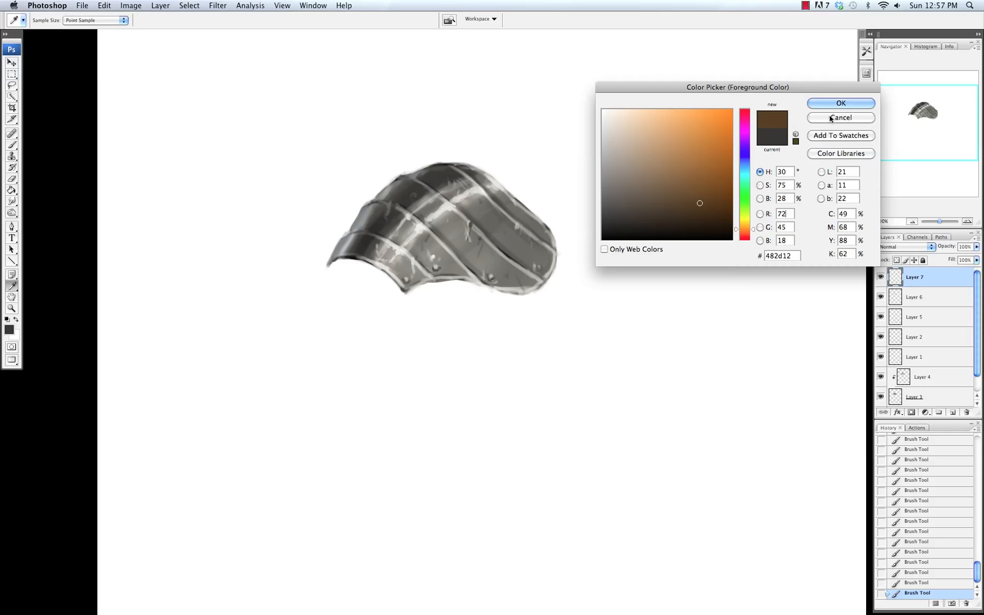
Pick a warmer, brighter rust brown and confirm it as the painting colour.
left_click(703, 192)
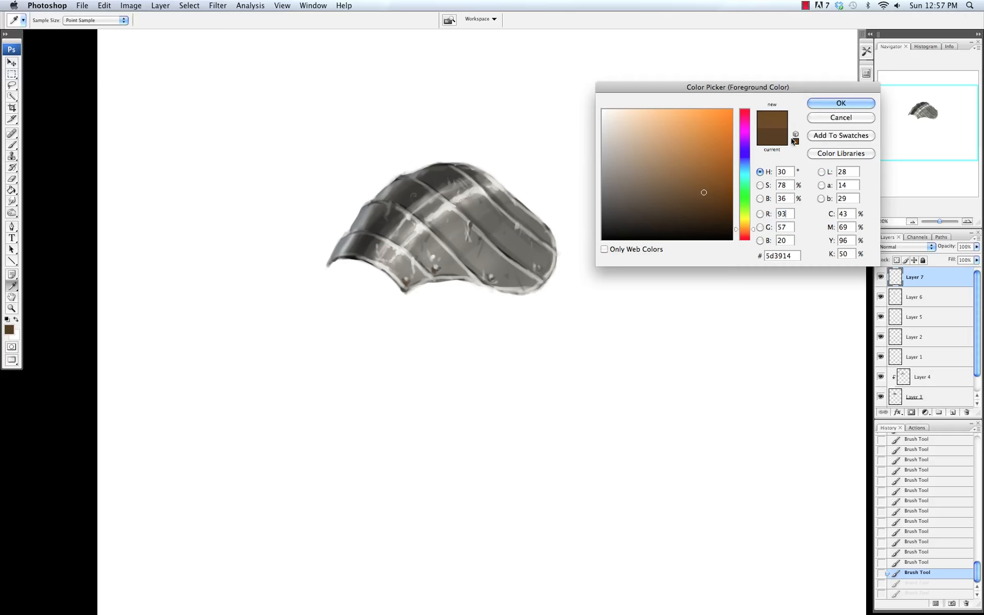
left_click(840, 103)
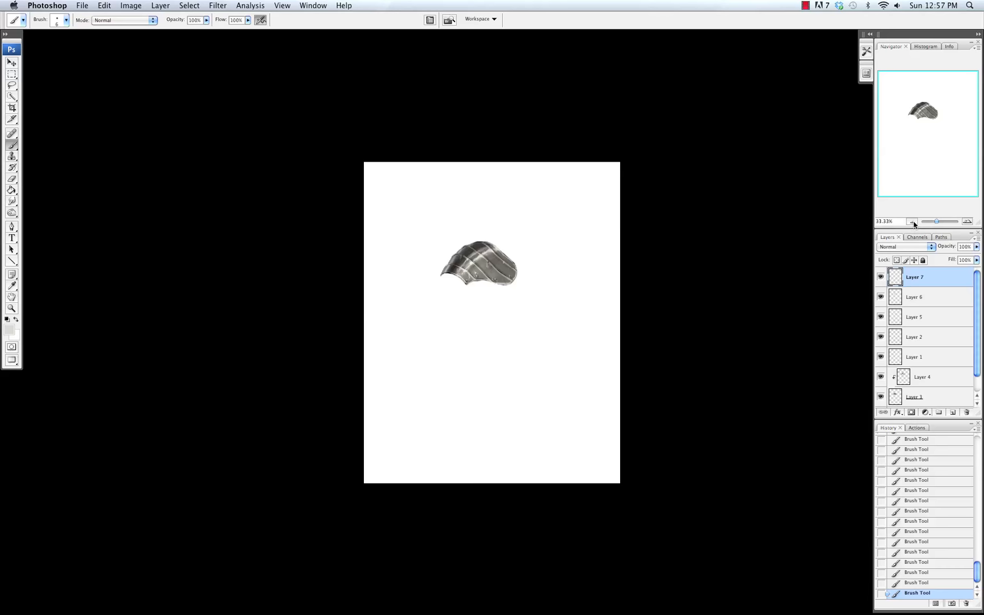
Zoom out, then add a Levels adjustment with black input 16 above the paint layers.
left_click(924, 412)
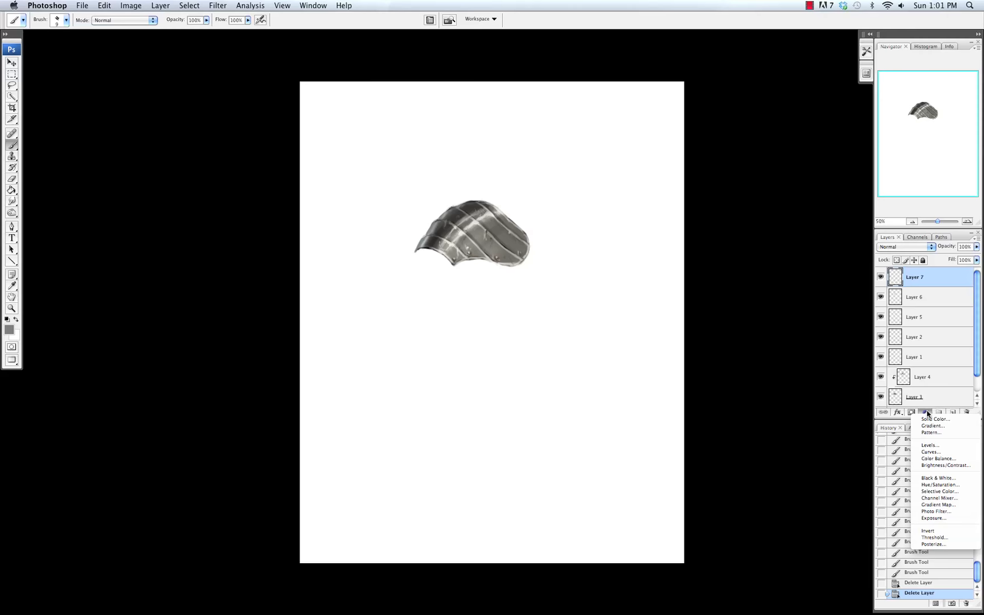
left_click(929, 444)
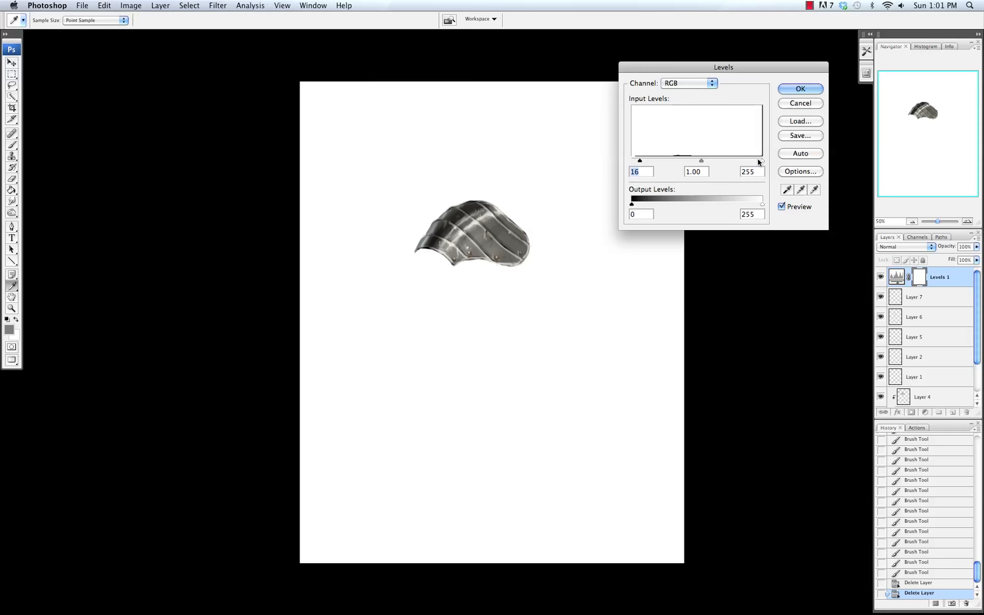
left_click(799, 87)
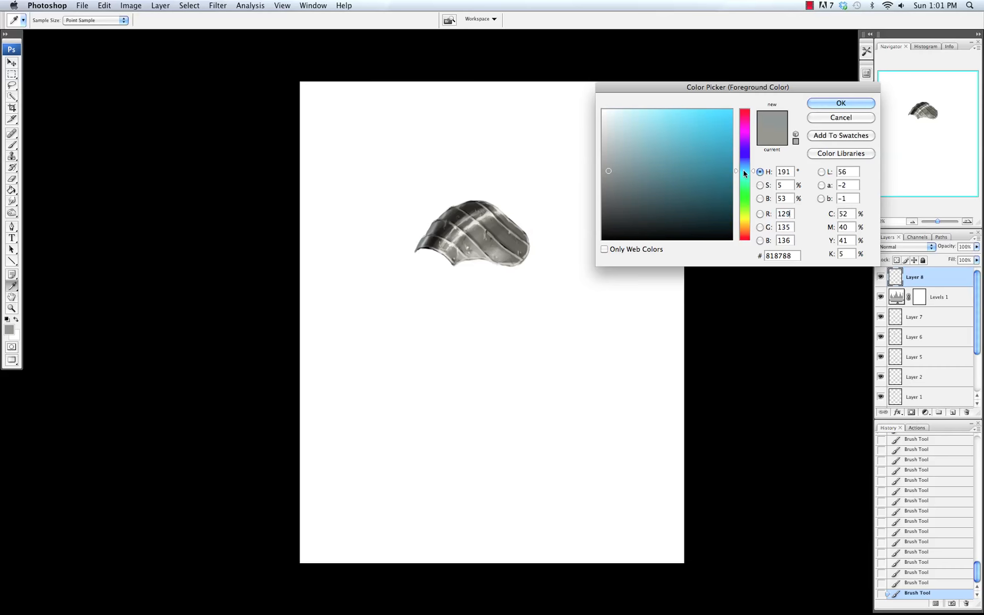
Choose a very dark warm brownish grey as the painting colour on Layer 8.
left_click(840, 103)
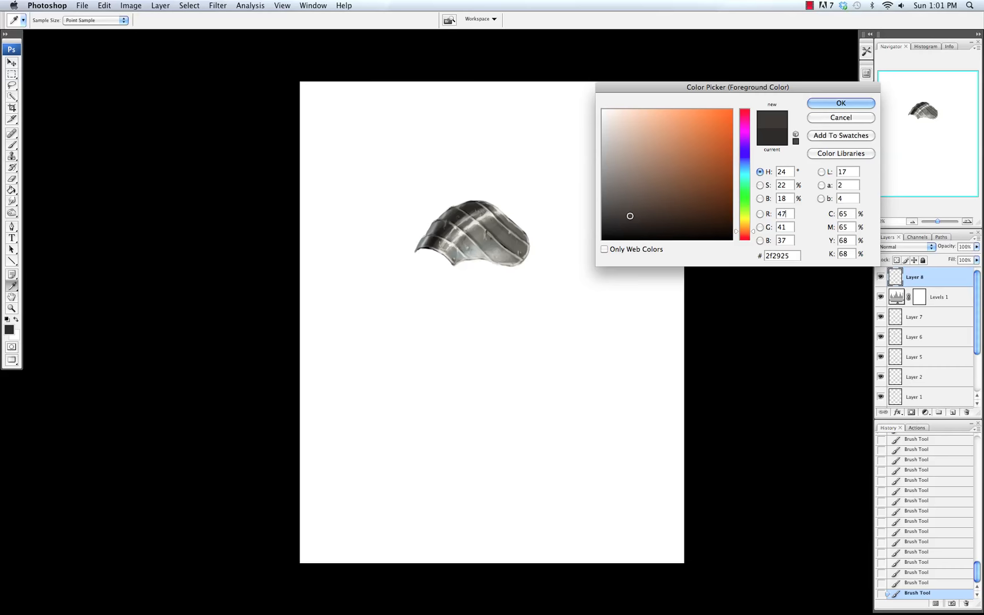
left_click(840, 103)
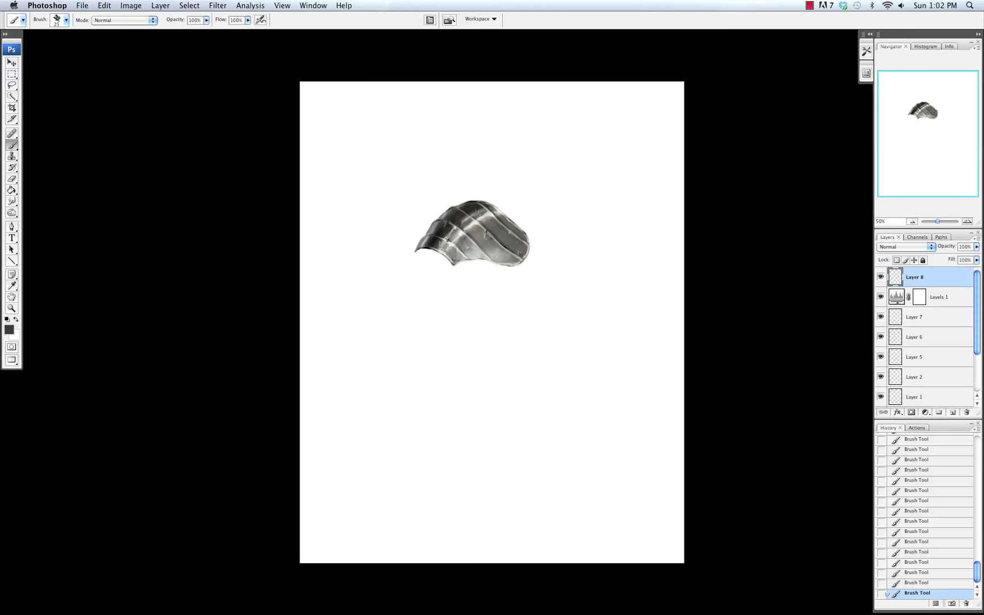